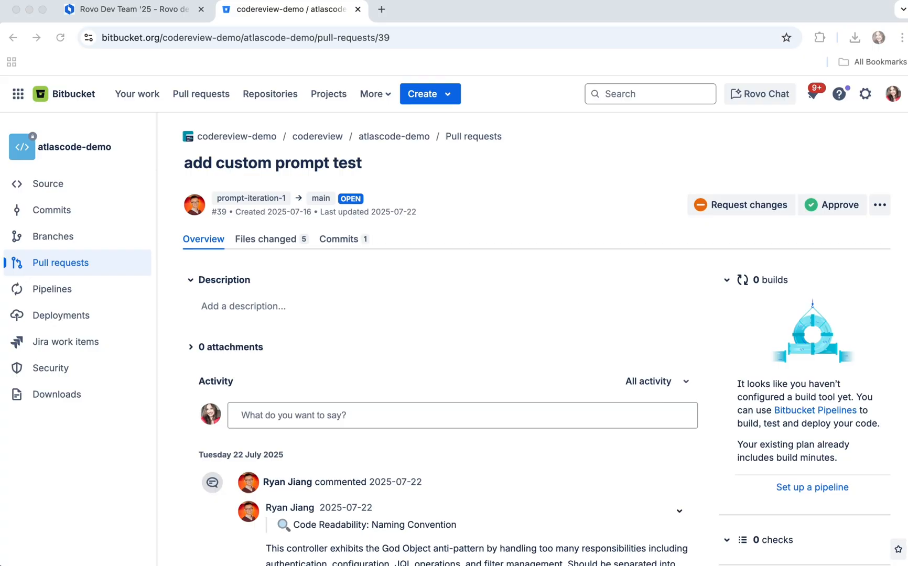
Step: Start a new pull request from the autodev-bot branch into main
{"action": "scroll", "scroll_direction": "down", "scroll_amount": 3}
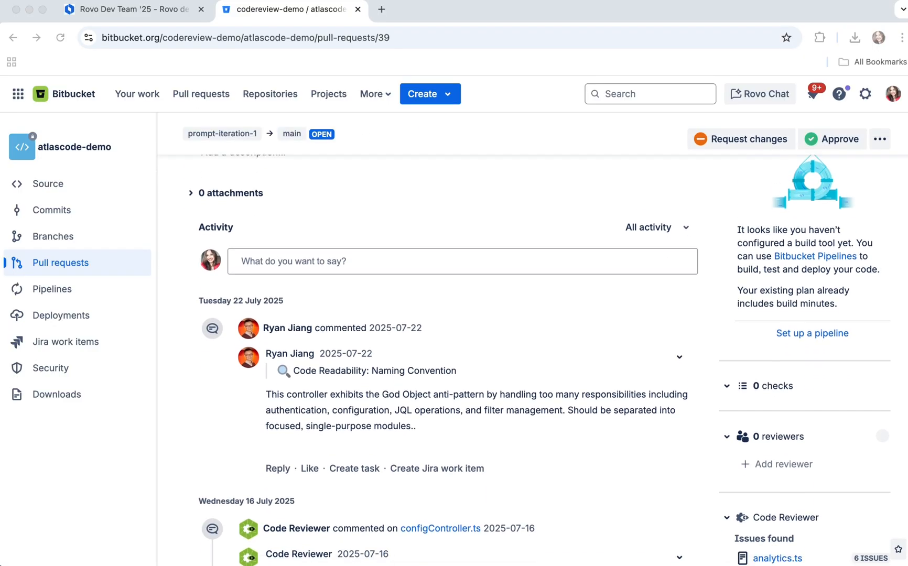
{"action": "scroll", "scroll_direction": "down", "scroll_amount": 3}
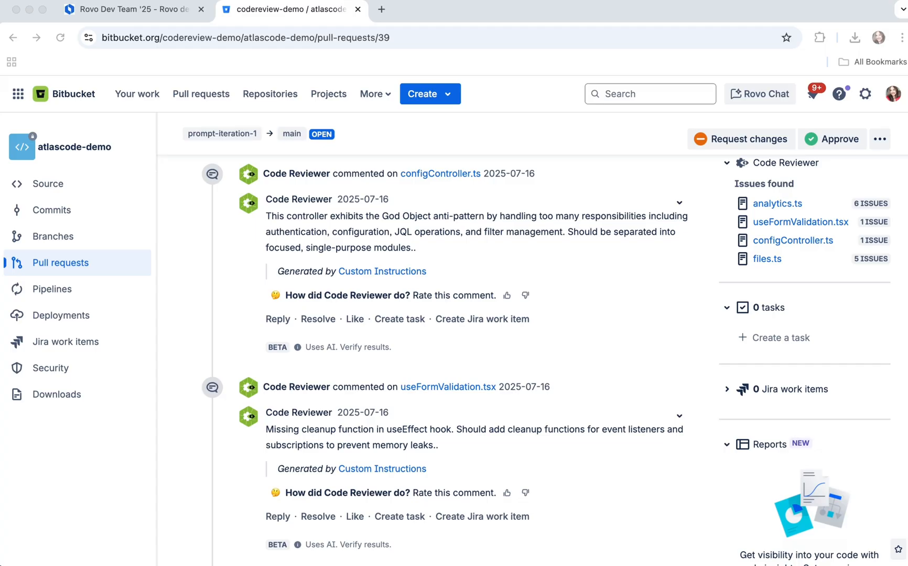
{"action": "scroll", "scroll_direction": "down", "scroll_amount": 3}
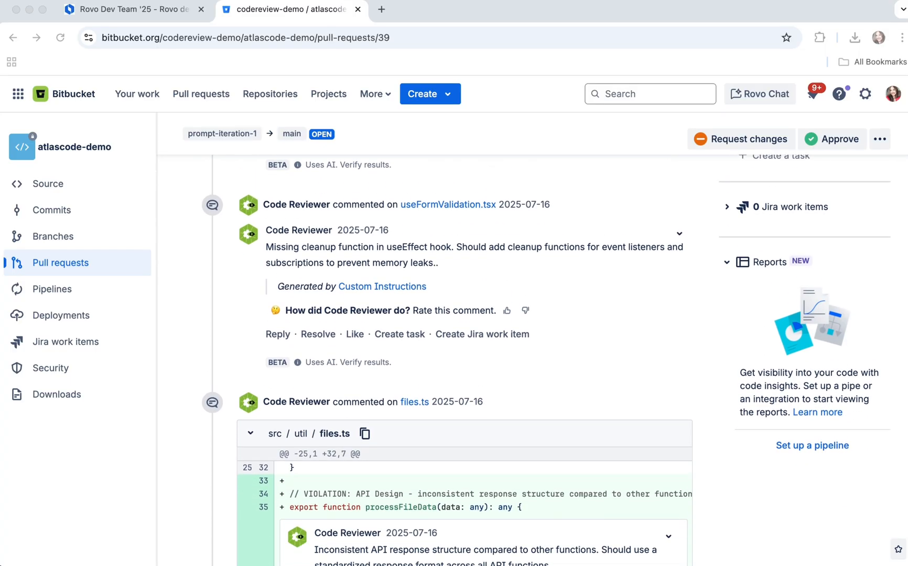
{"action": "scroll", "scroll_direction": "down", "scroll_amount": 3}
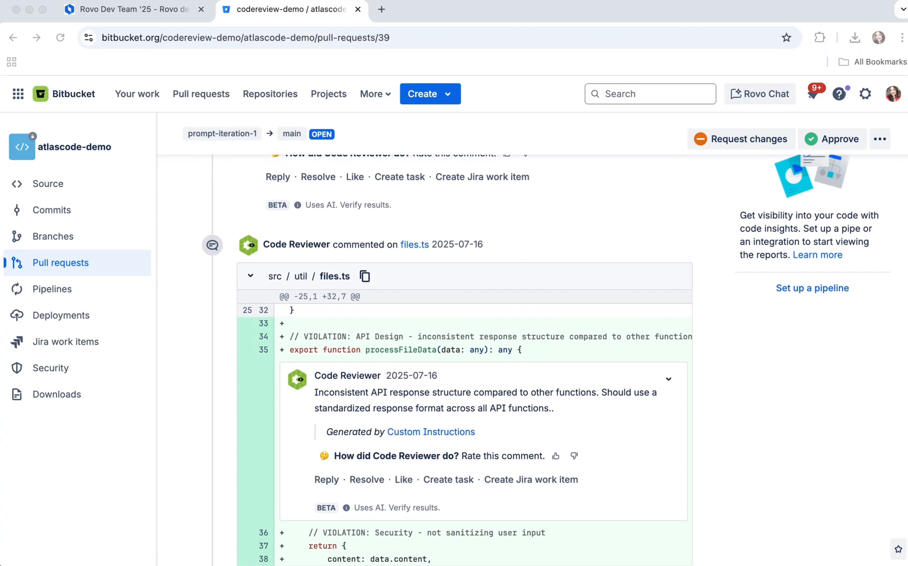
{"action": "scroll", "scroll_direction": "down", "scroll_amount": 3}
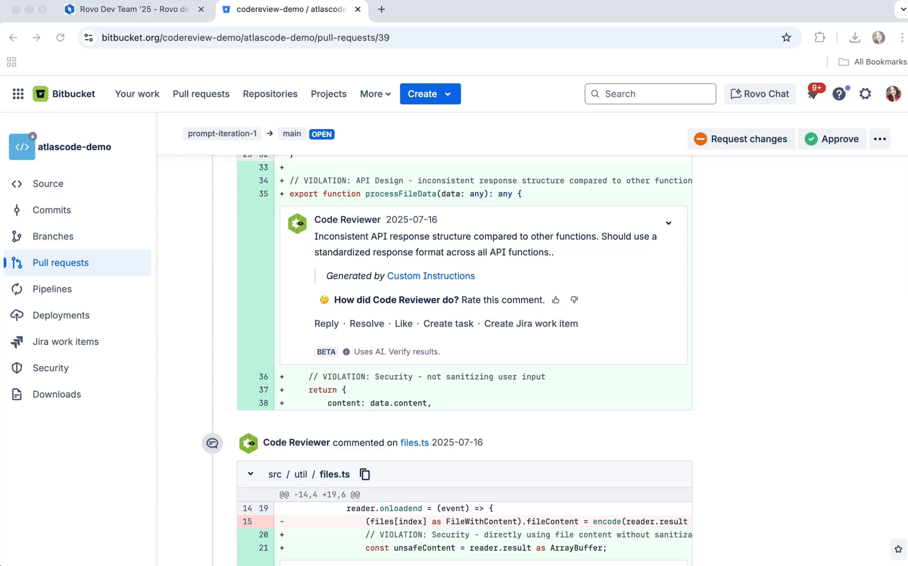
{"action": "scroll", "scroll_direction": "down", "scroll_amount": 3}
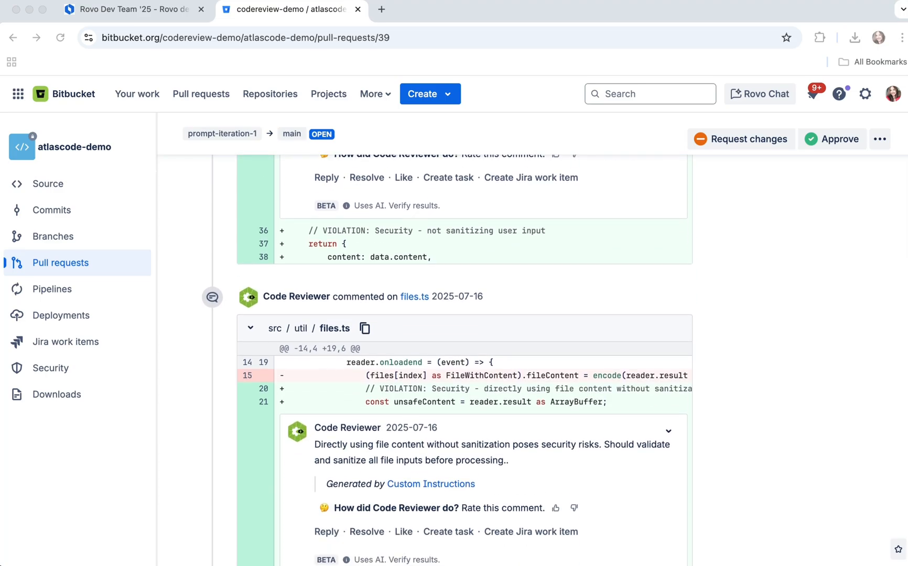
{"action": "scroll", "scroll_direction": "down", "scroll_amount": 3}
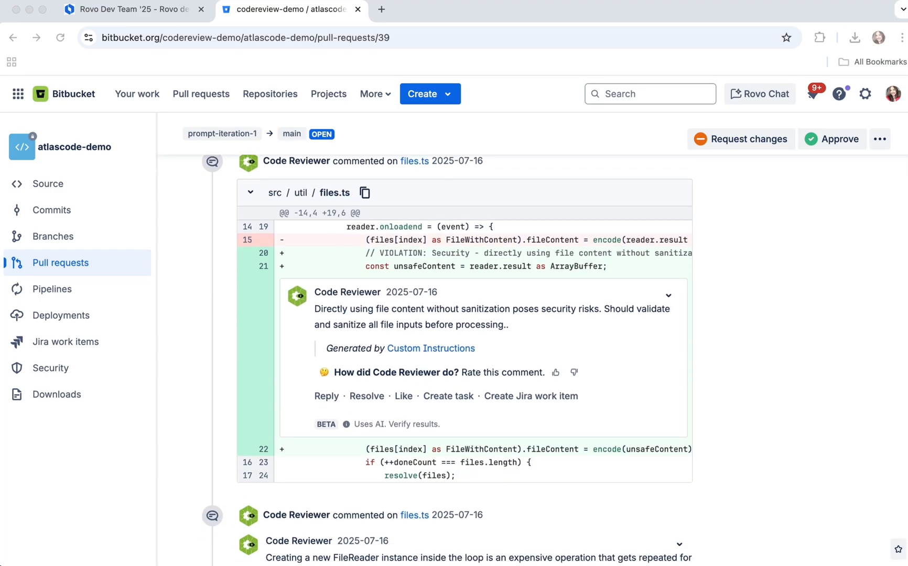
{"action": "scroll", "scroll_direction": "down", "scroll_amount": 3}
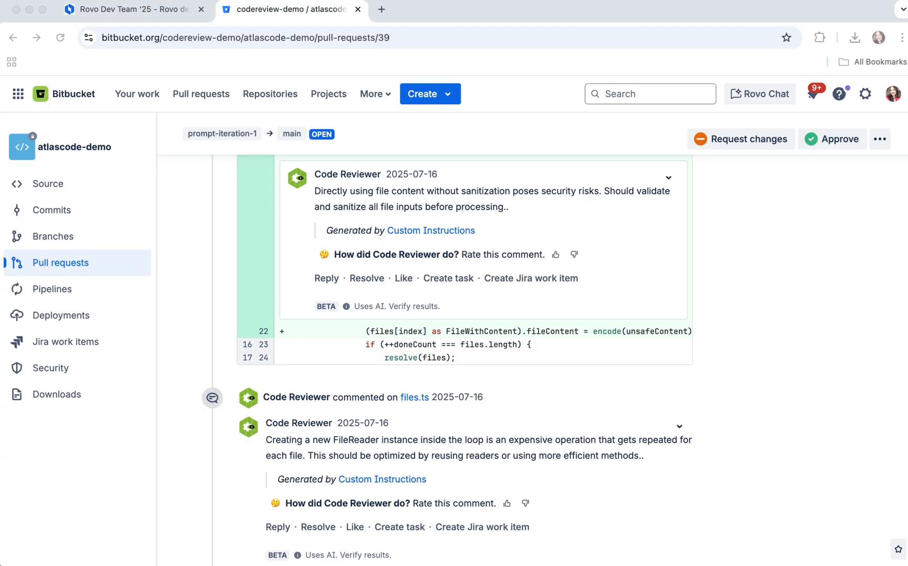
{"action": "left_click", "coordinate": [134, 10]}
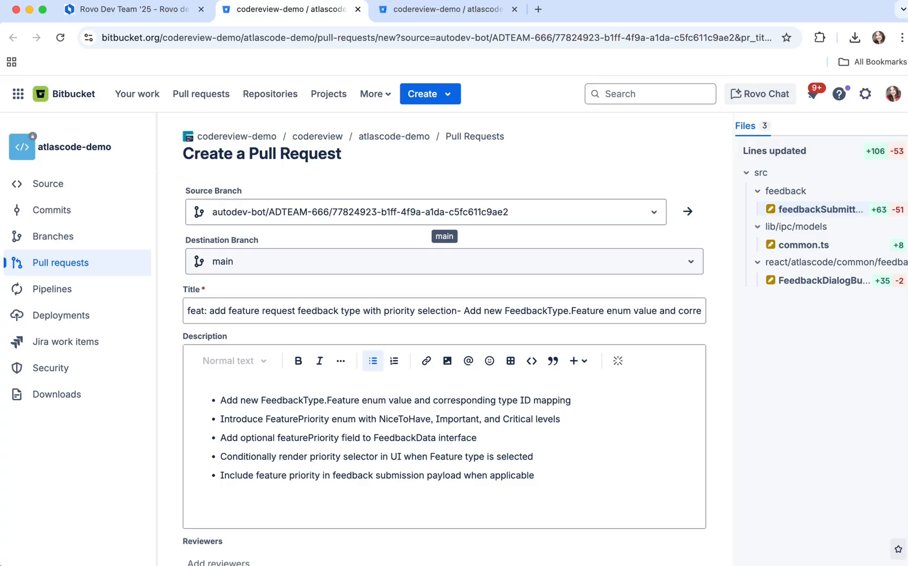
Step: Submit the pull request with its feature-request title and description, creating PR #41
{"action": "scroll", "scroll_direction": "down", "scroll_amount": 3}
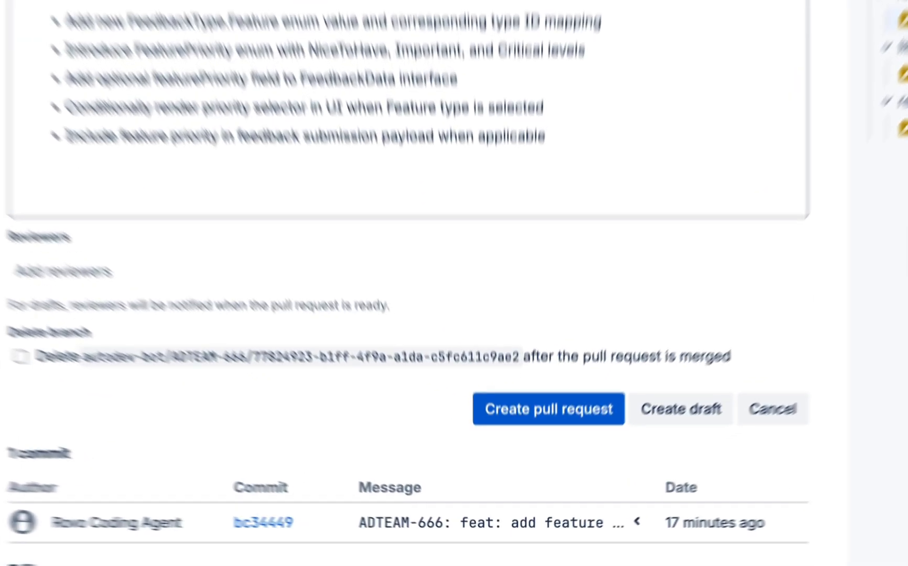
{"action": "left_click", "coordinate": [548, 409]}
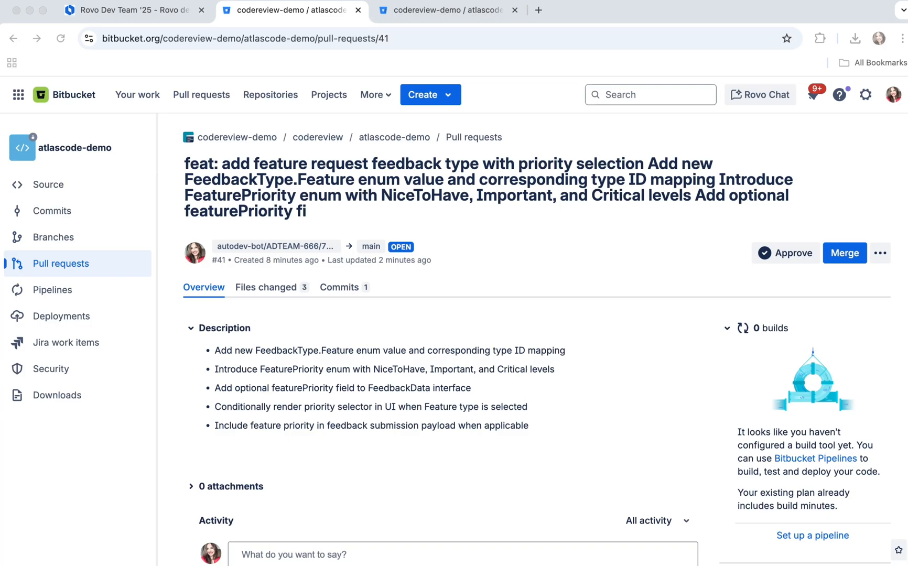
Step: Scroll through PR #41's Code Reviewer acceptance-criteria comment before returning to PR #39
{"action": "scroll", "scroll_direction": "down", "scroll_amount": 3}
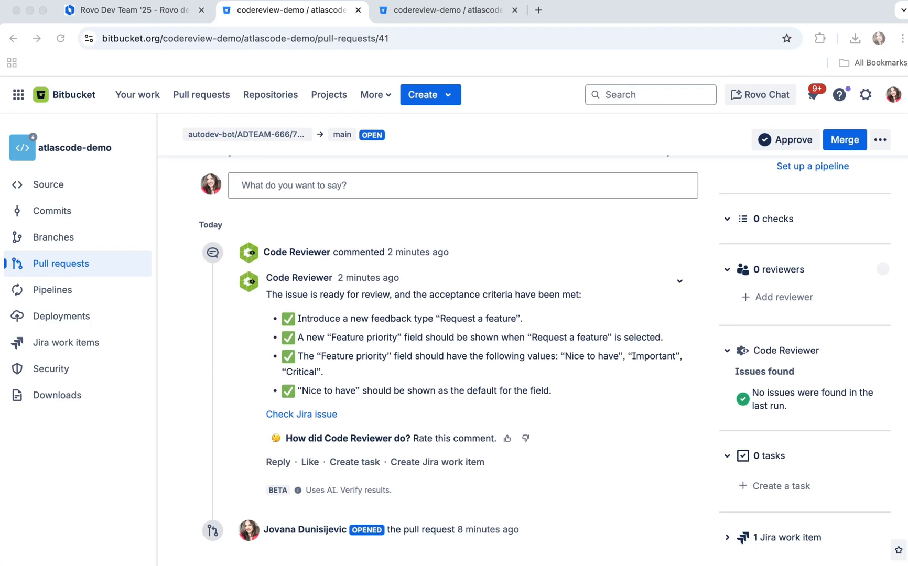
{"action": "scroll", "scroll_direction": "down", "scroll_amount": 3}
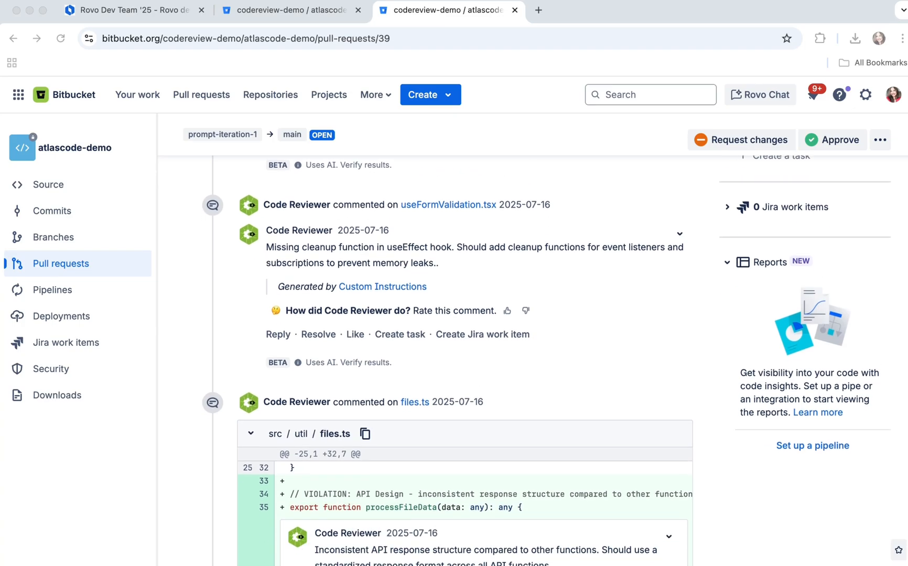
{"action": "scroll", "scroll_direction": "down", "scroll_amount": 3}
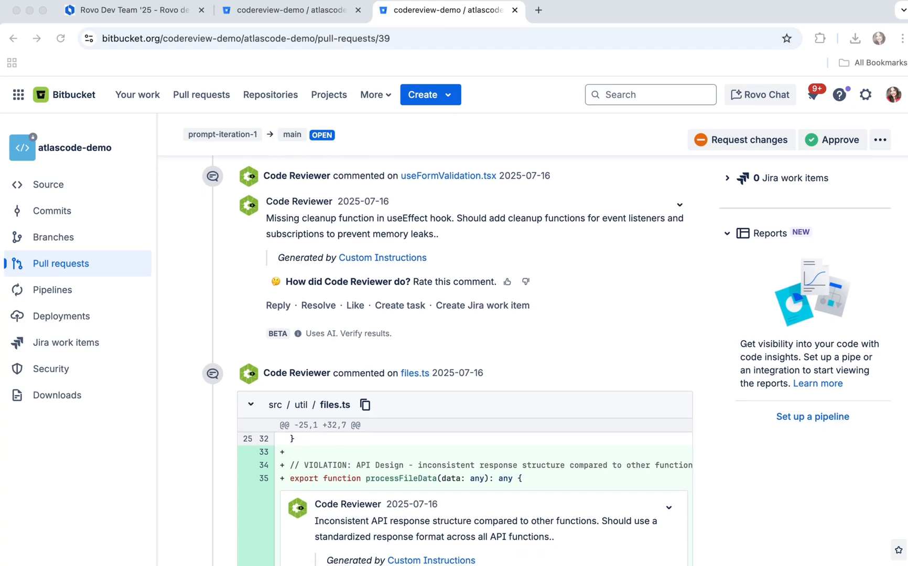
{"action": "scroll", "scroll_direction": "down", "scroll_amount": 3}
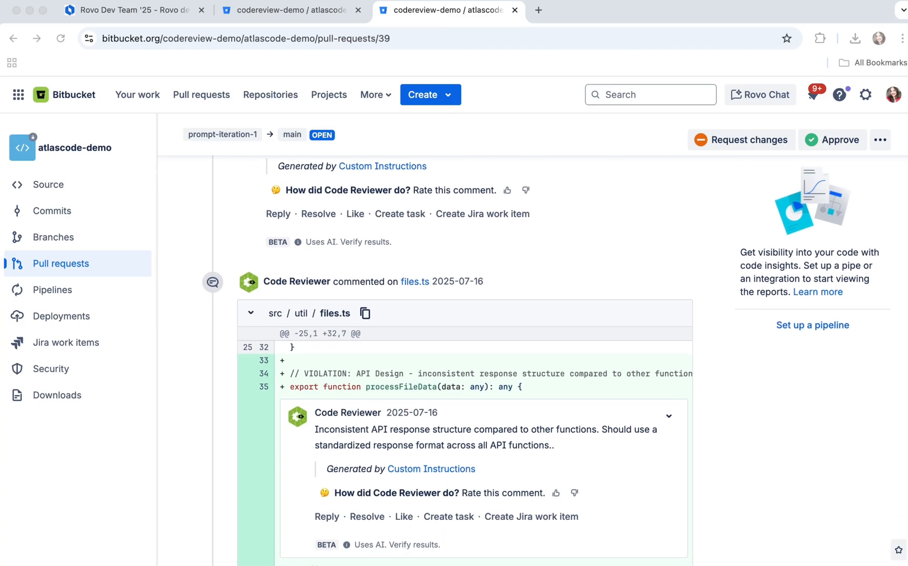
{"action": "scroll", "scroll_direction": "down", "scroll_amount": 3}
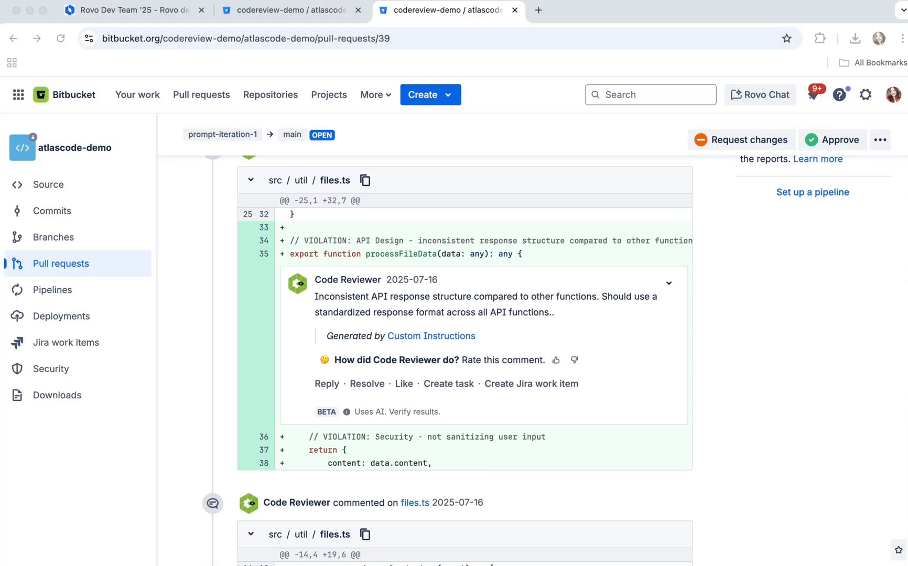
{"action": "scroll", "scroll_direction": "down", "scroll_amount": 3}
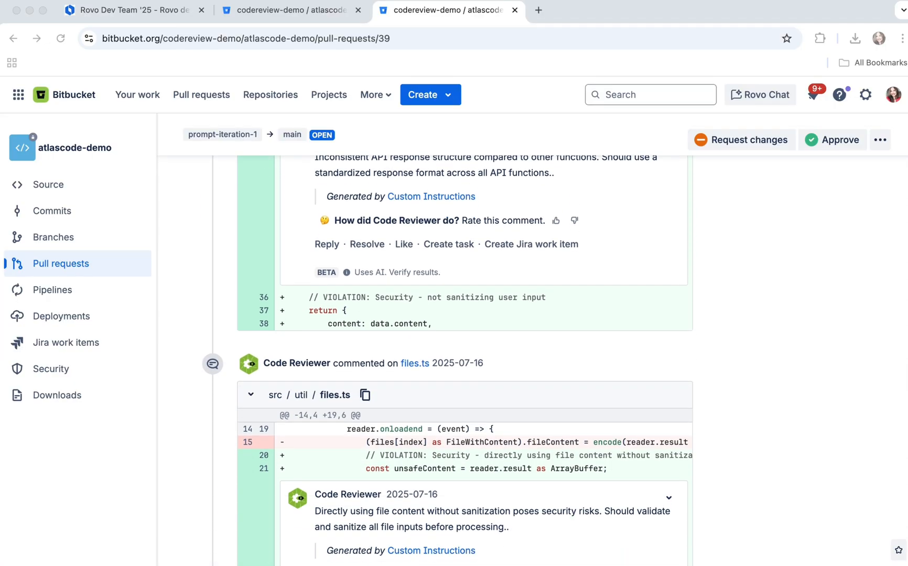
{"action": "scroll", "scroll_direction": "down", "scroll_amount": 3}
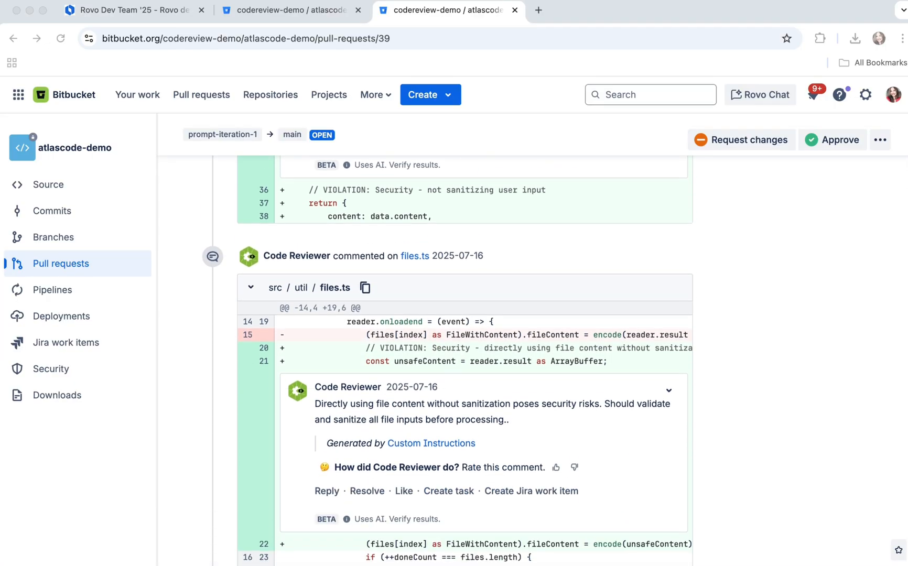
{"action": "scroll", "scroll_direction": "down", "scroll_amount": 3}
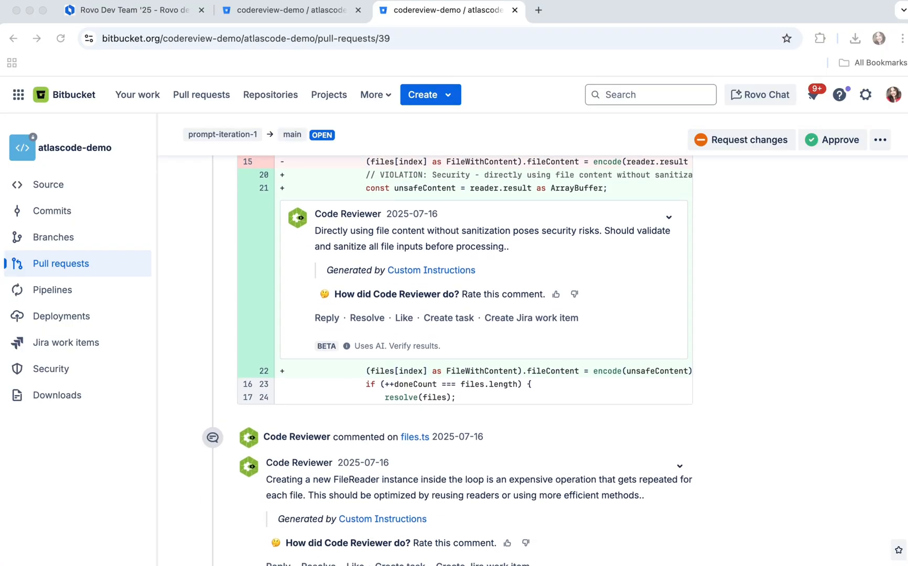
{"action": "scroll", "scroll_direction": "down", "scroll_amount": 3}
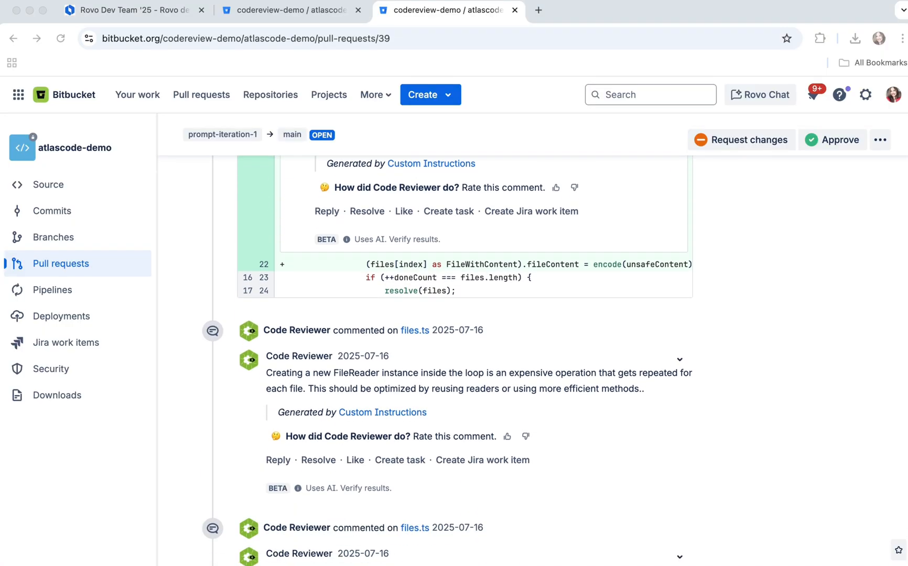
{"action": "scroll", "scroll_direction": "down", "scroll_amount": 3}
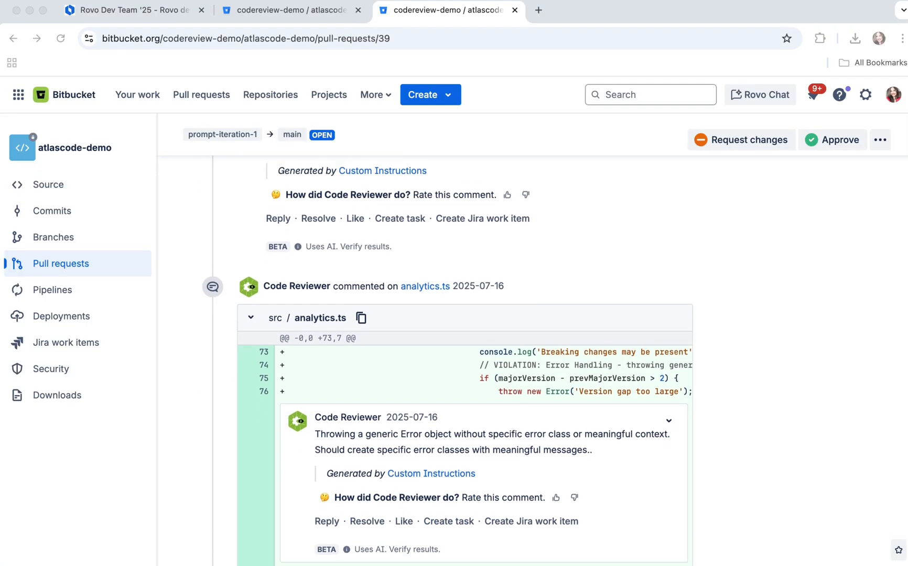
{"action": "scroll", "scroll_direction": "down", "scroll_amount": 3}
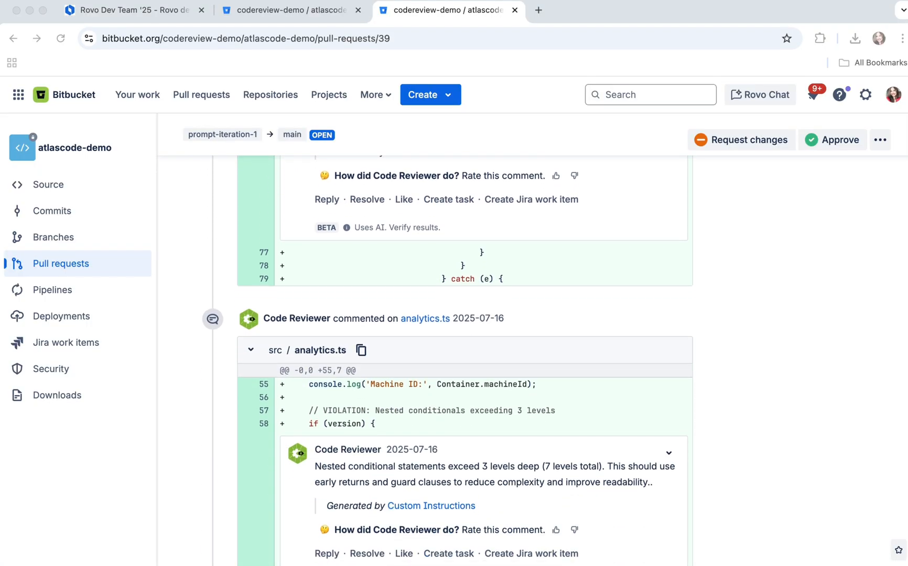